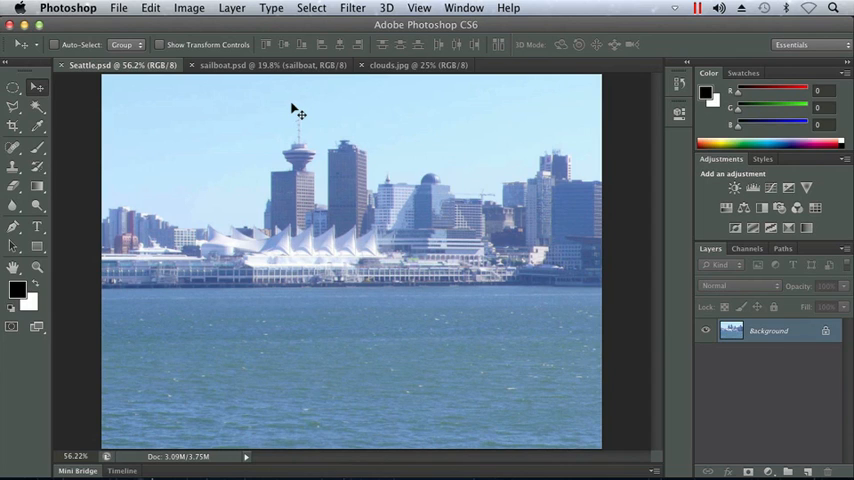
Step: Show the Window menu's Arrange submenu over the Seattle image
click(463, 8)
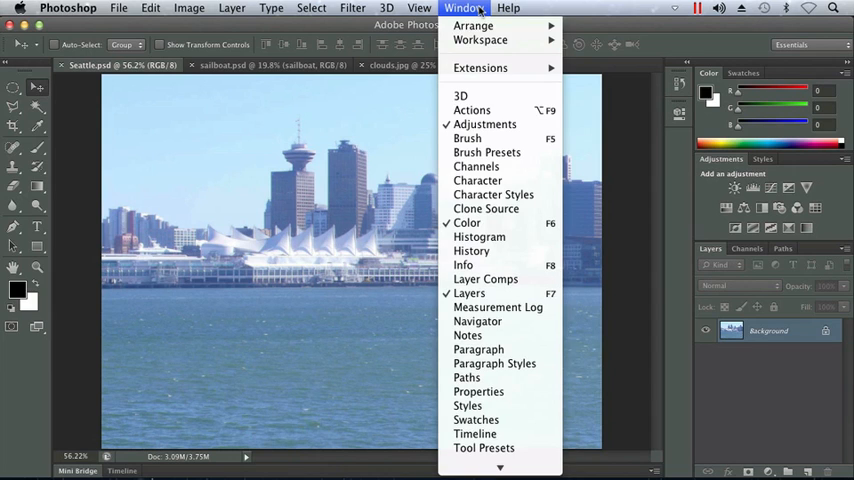
mouse_move(473, 25)
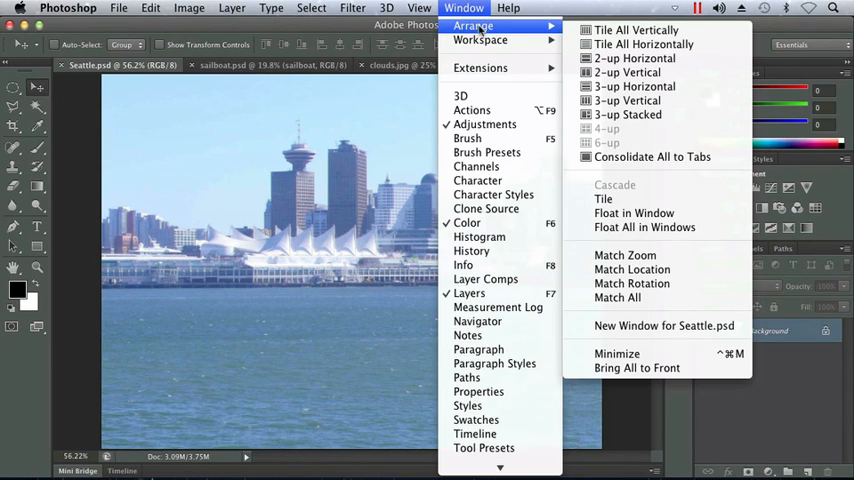
mouse_move(634, 86)
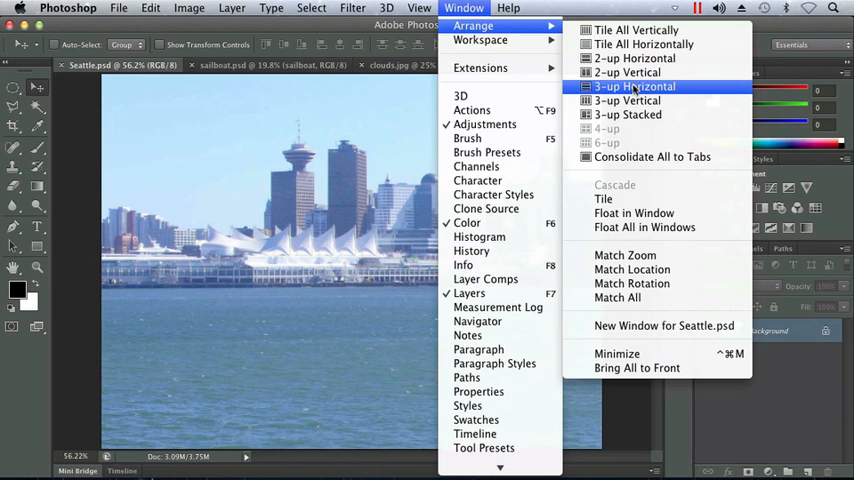
Step: Arrange the Seattle, clouds and sailboat images as 3-up Horizontal strips
click(634, 100)
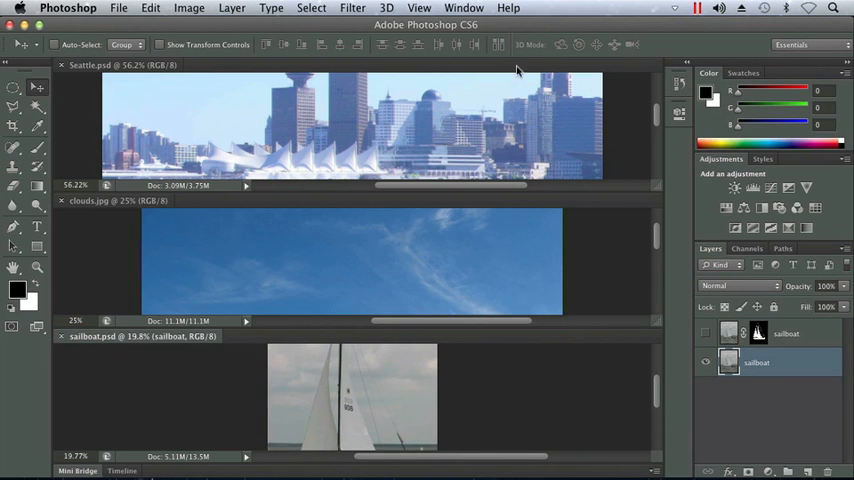
Step: Switch the three images to 3-up Vertical columns and reopen the Arrange submenu
click(462, 8)
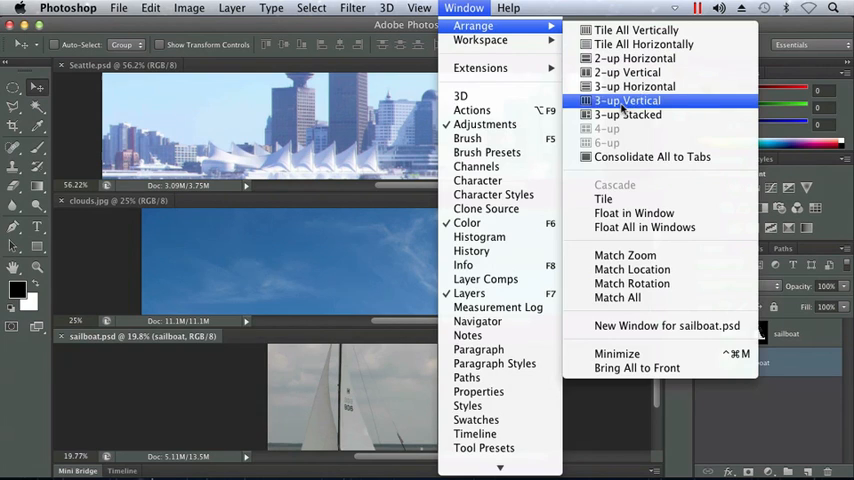
click(627, 100)
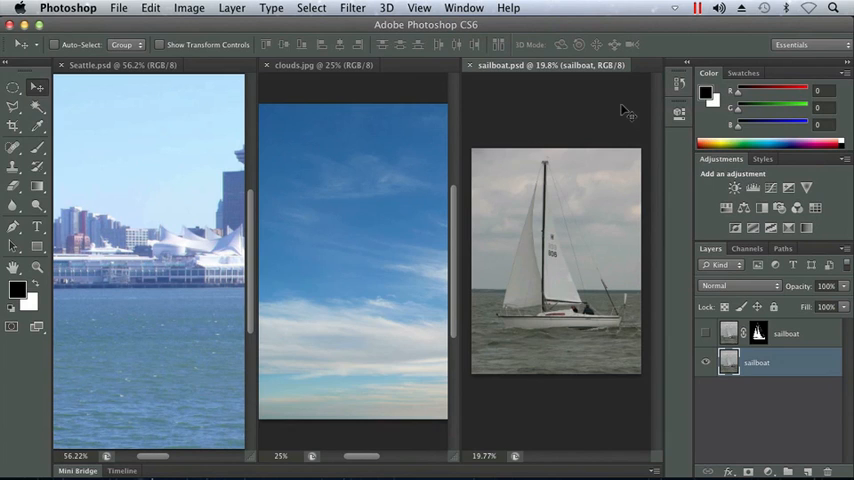
mouse_move(560, 61)
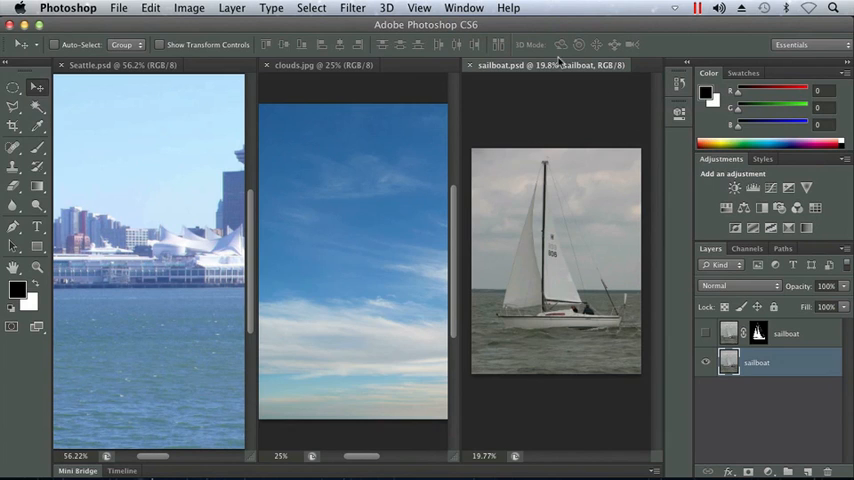
click(463, 9)
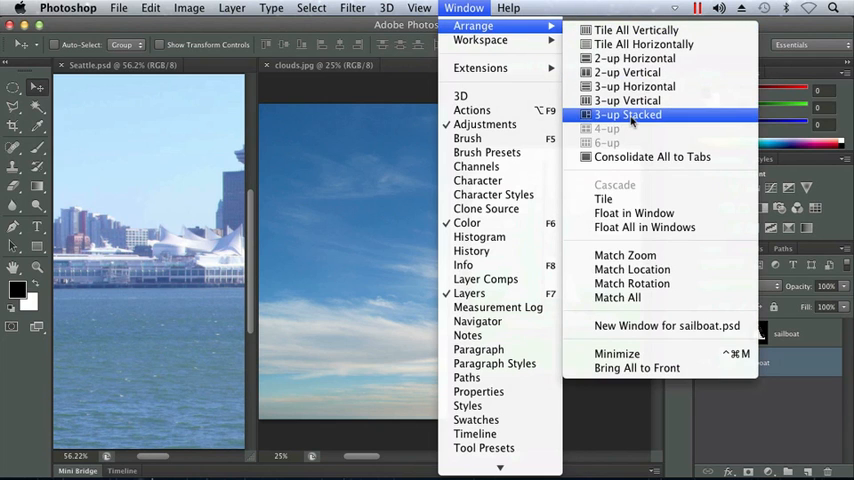
click(628, 114)
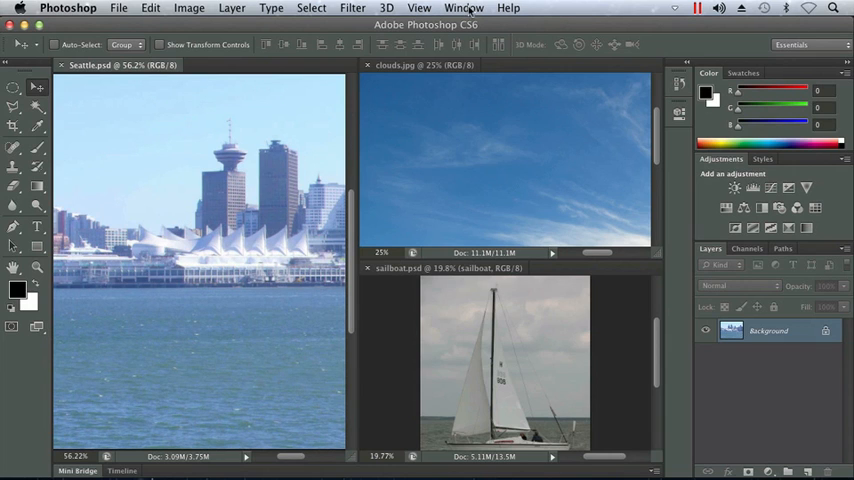
Step: Use Window > Arrange > Consolidate All to Tabs to regroup the three images
click(463, 8)
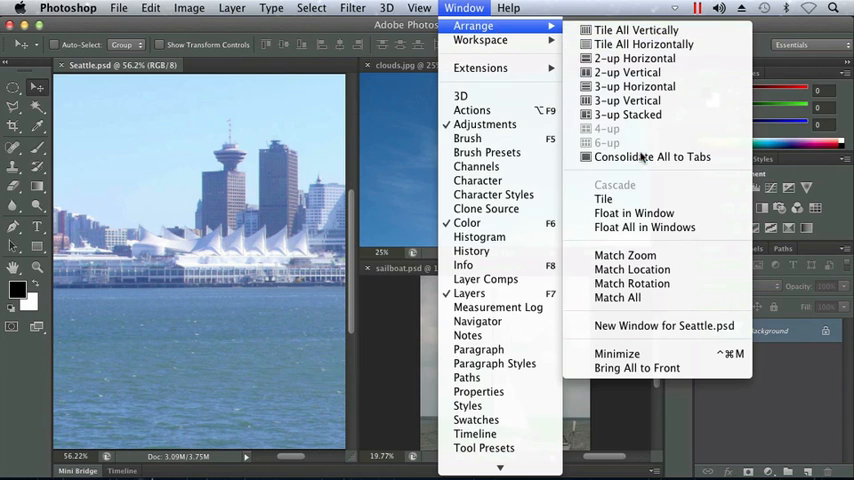
mouse_move(652, 157)
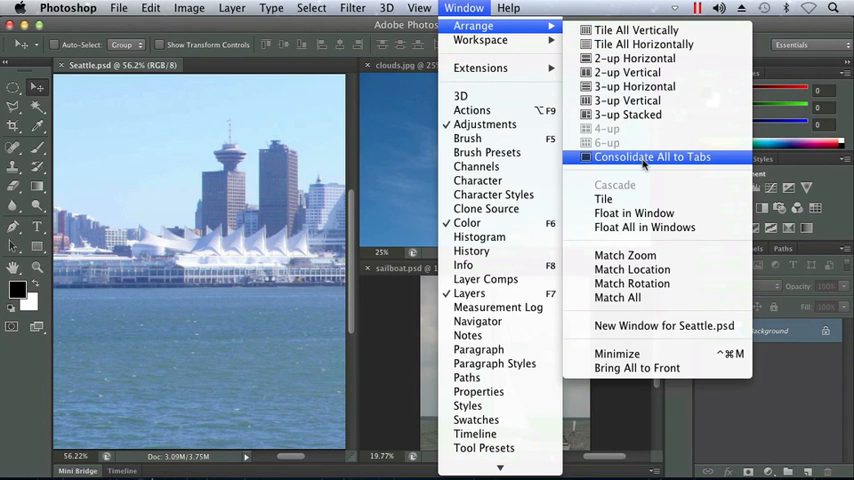
click(652, 156)
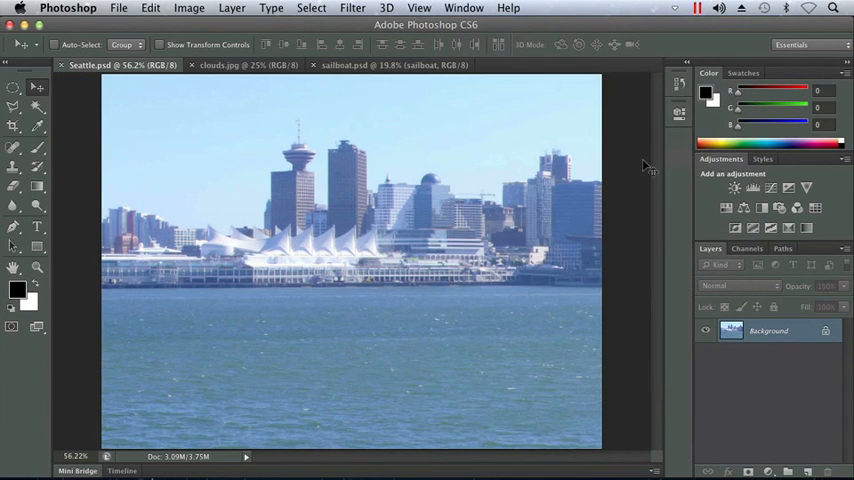